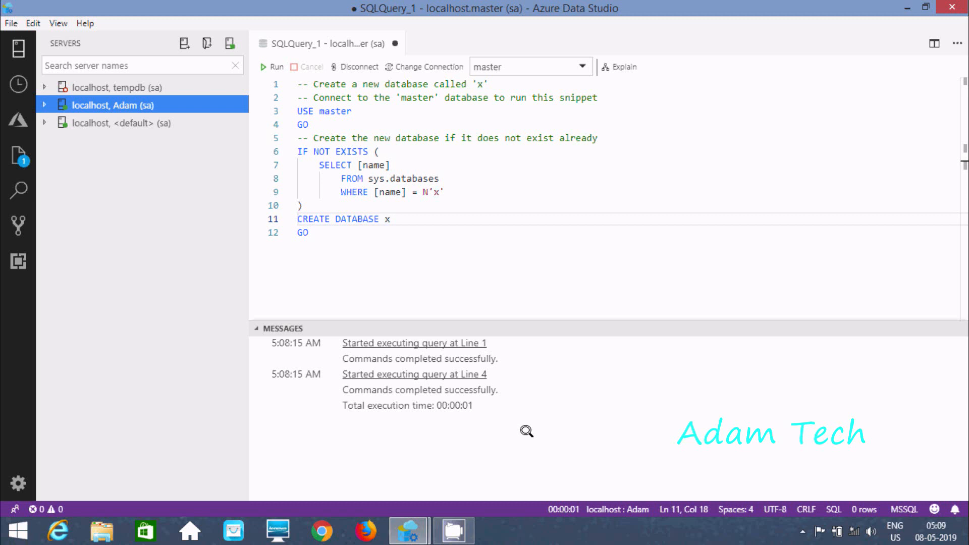
mouse_move(471, 295)
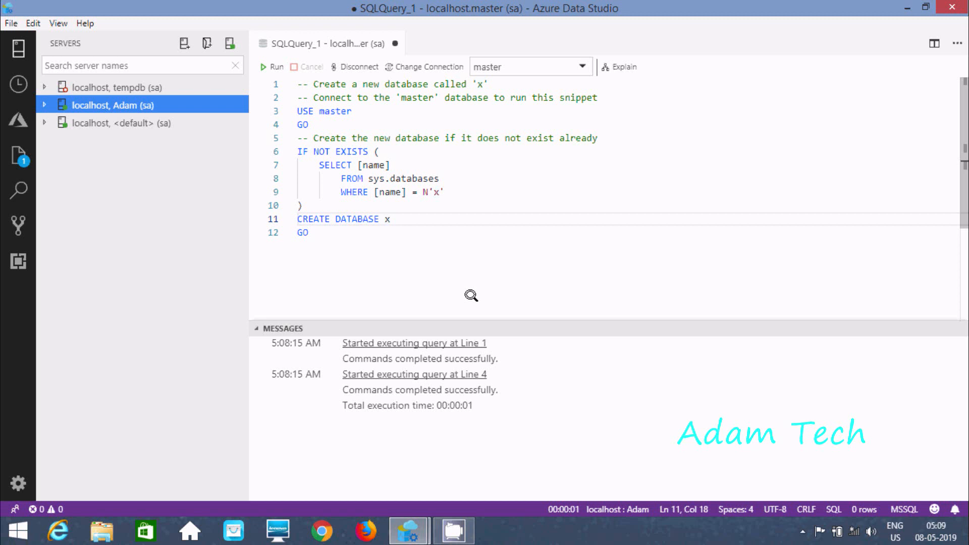
mouse_move(487, 227)
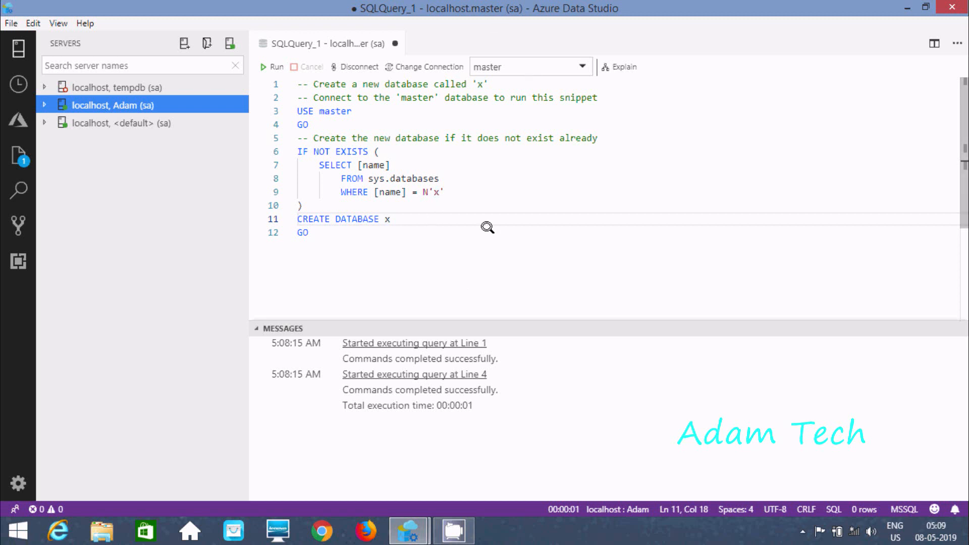
mouse_move(459, 254)
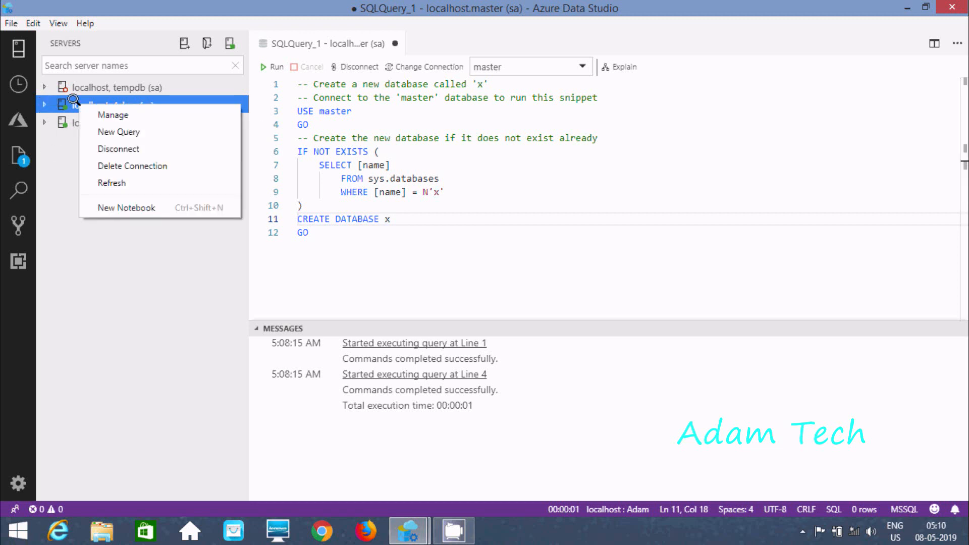
Disconnect Adam and connect to master on localhost with SQL login sa
click(118, 149)
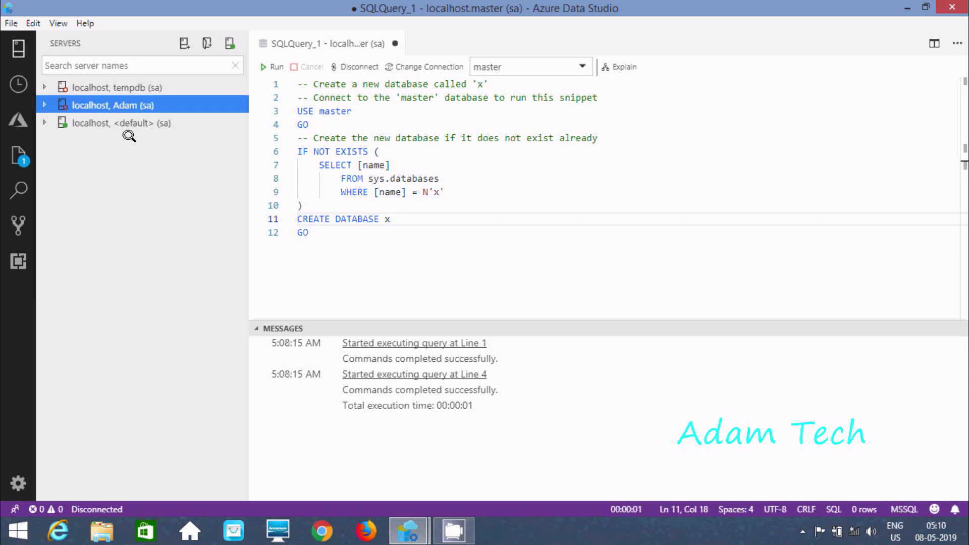
mouse_move(180, 44)
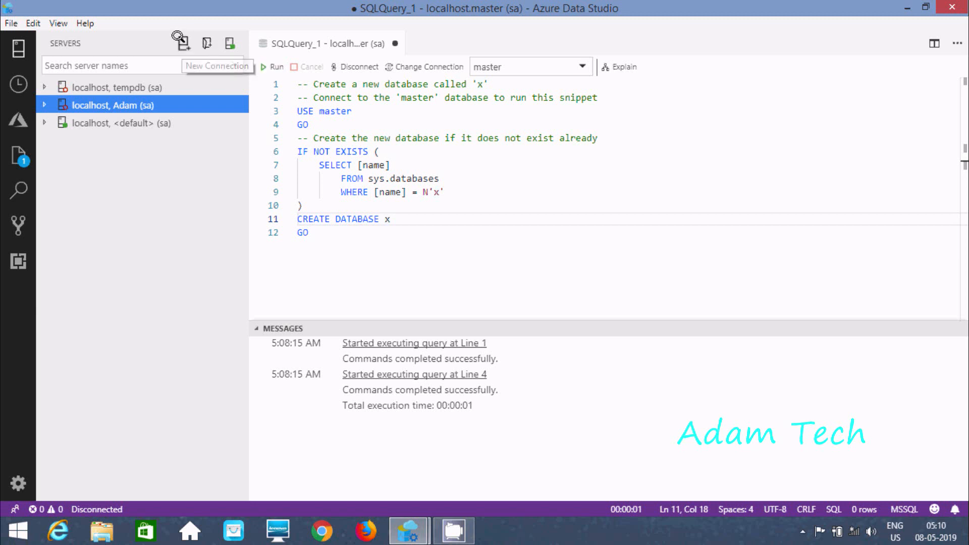
click(180, 43)
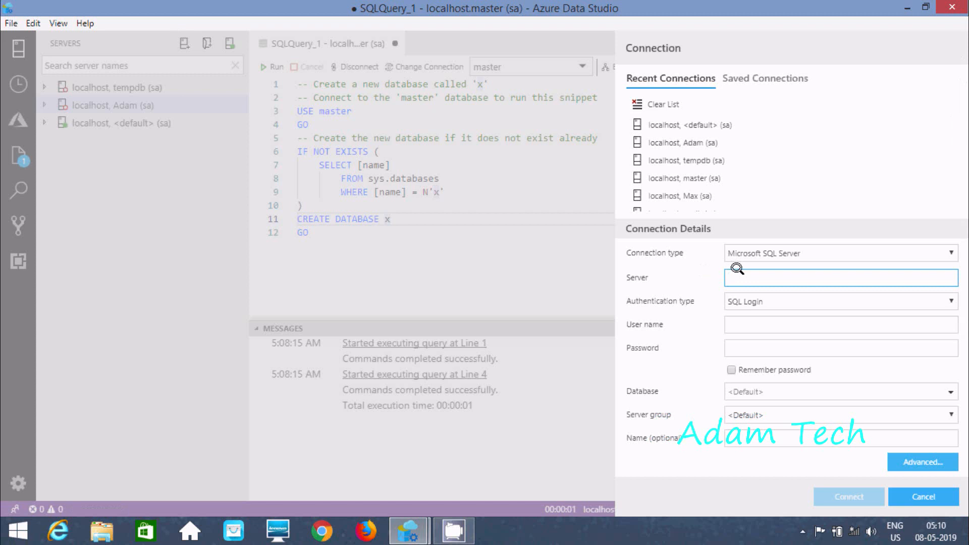
text(loca)
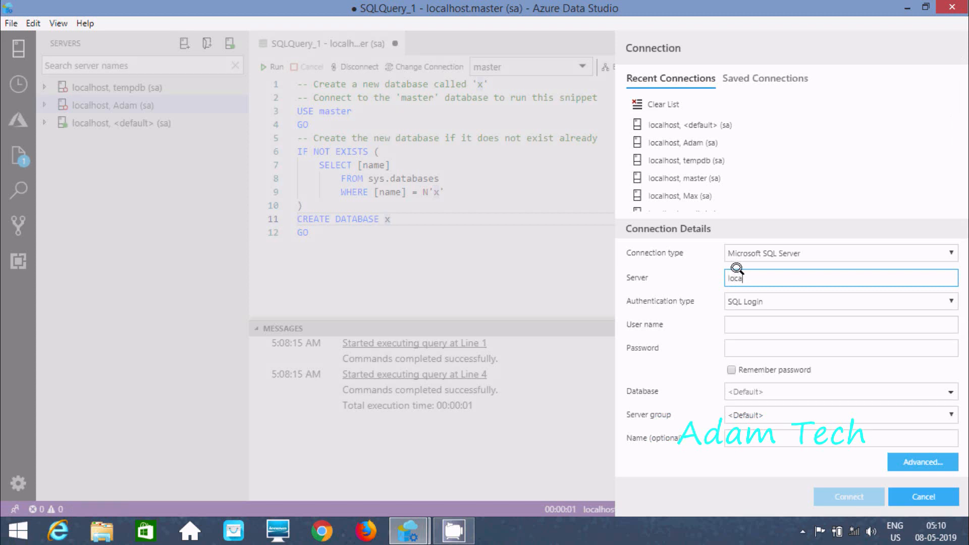
text(lhost)
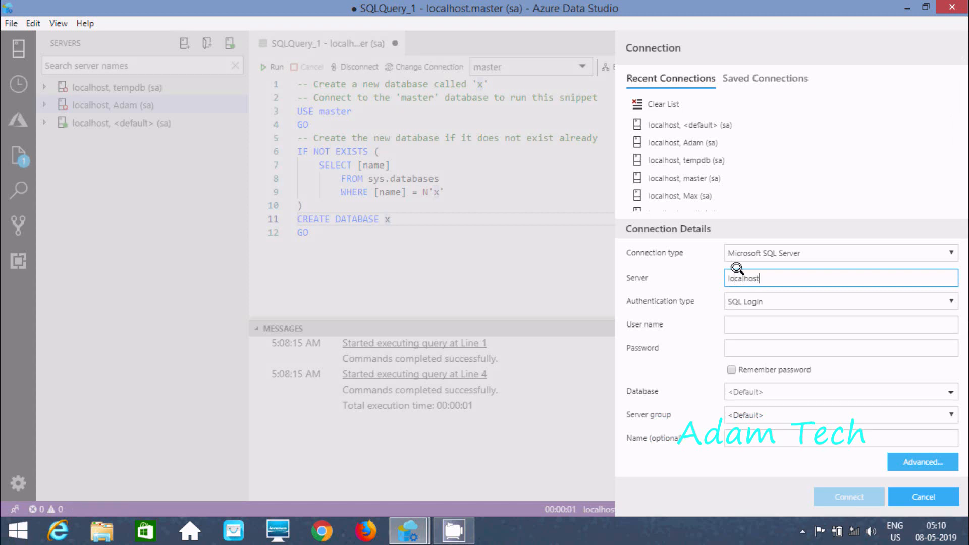
click(840, 325)
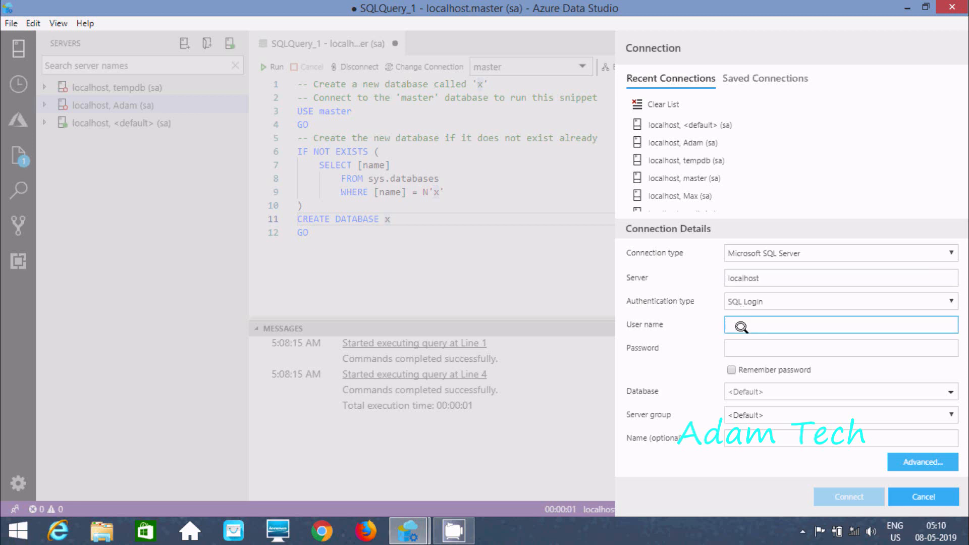
text(sa)
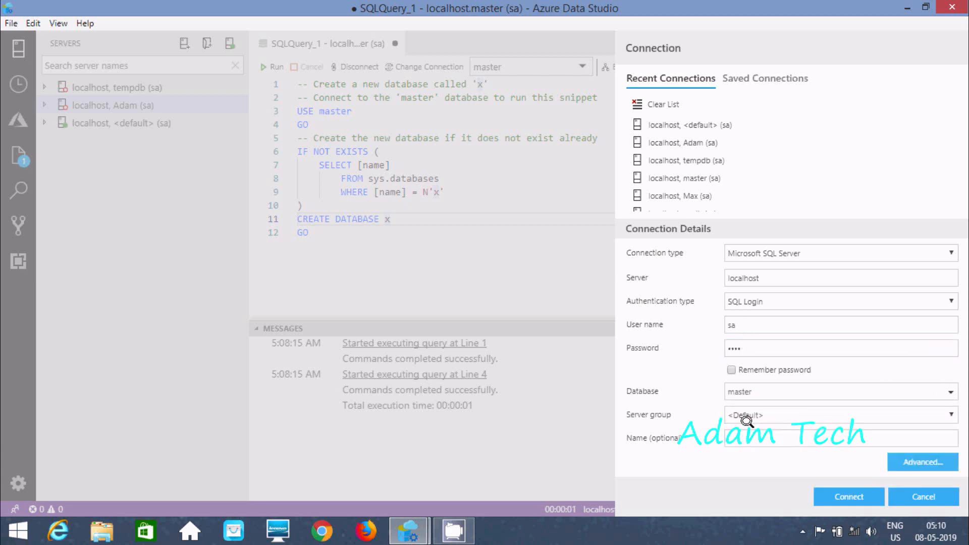
click(848, 496)
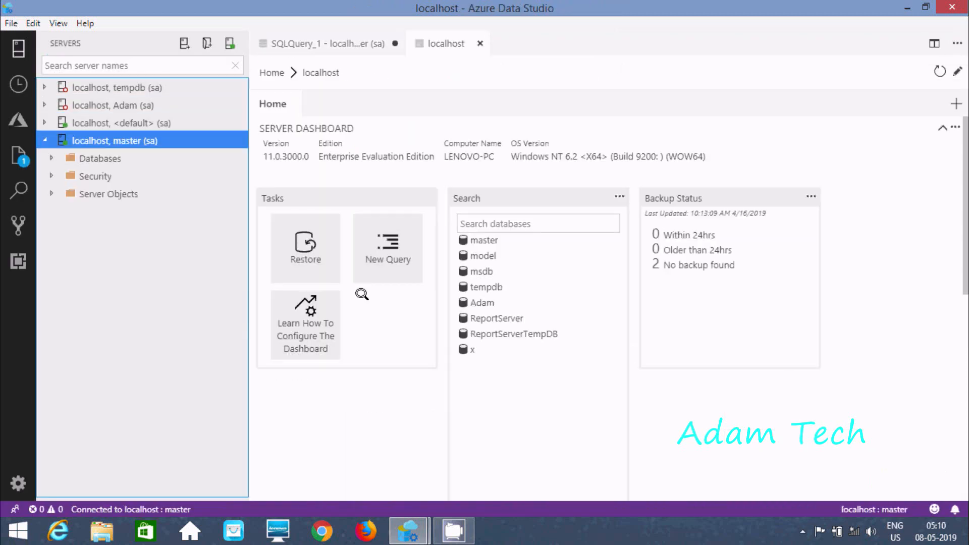
mouse_move(380, 291)
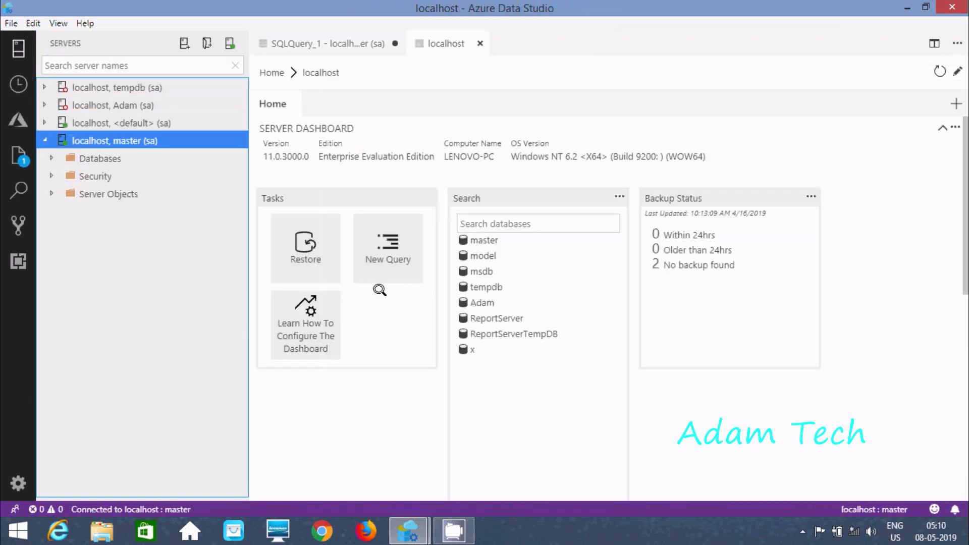
Open a new blank query (SQLQuery_2) against master from the Tasks widget
click(388, 247)
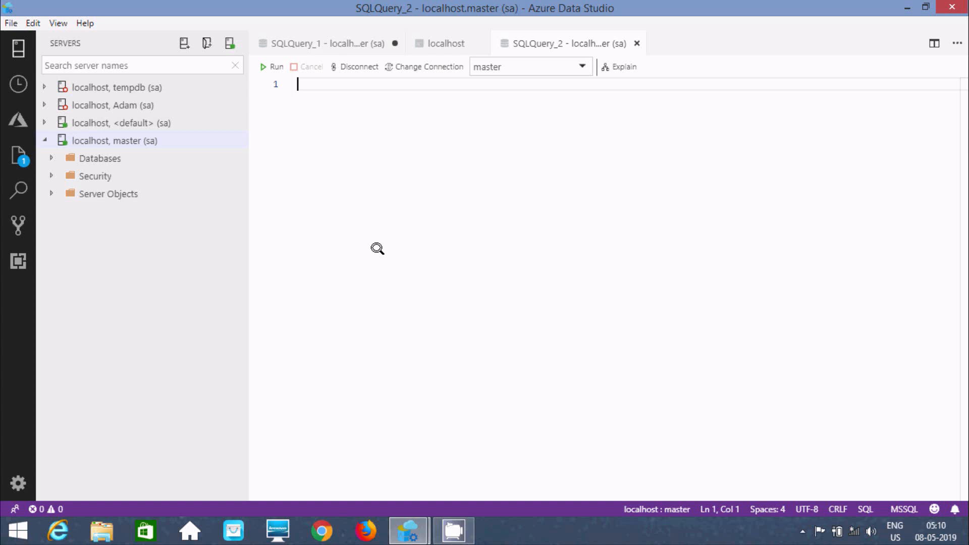
mouse_move(132, 122)
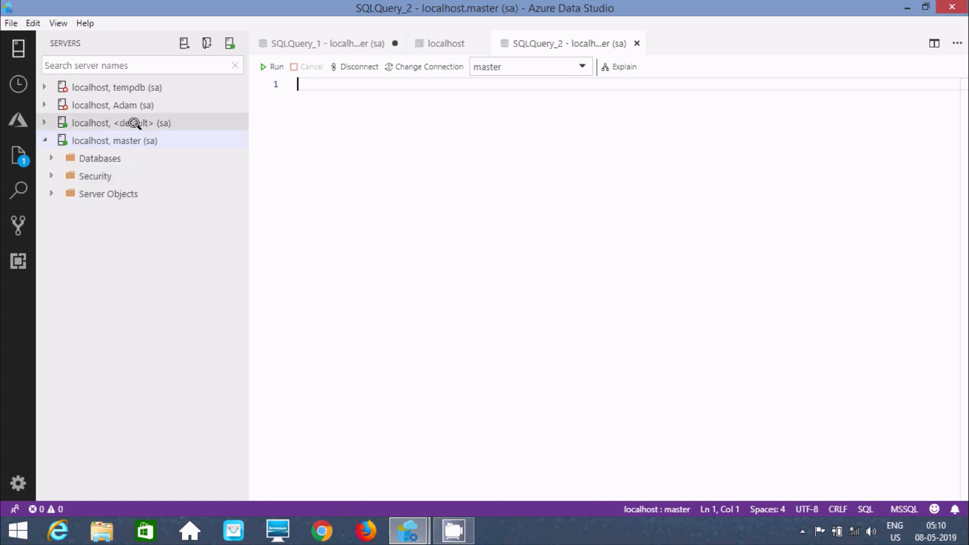
click(112, 105)
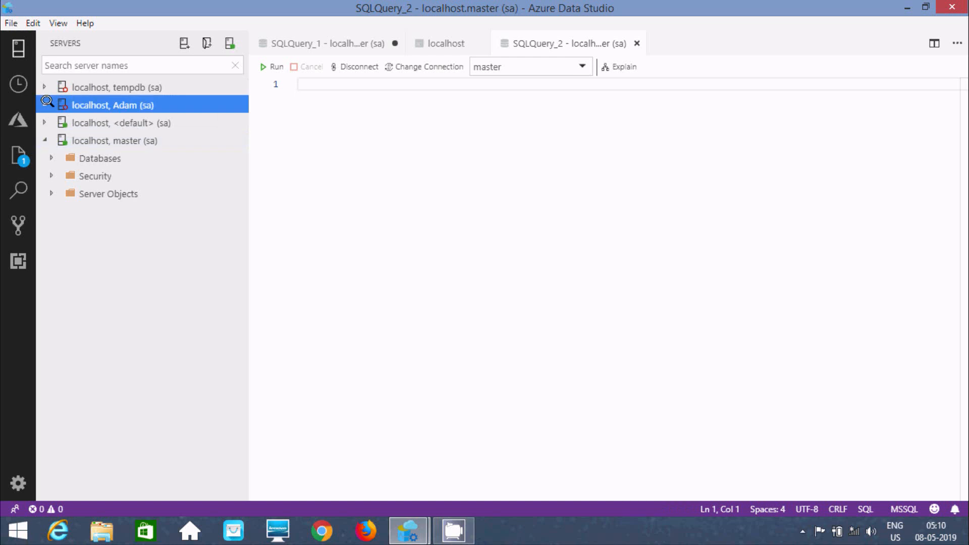
double_click(113, 105)
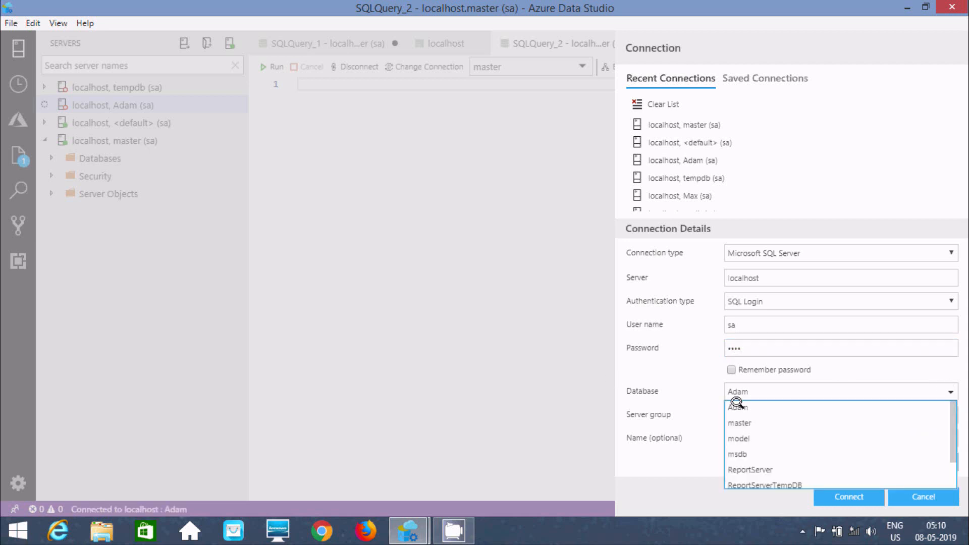
scroll(down, 3)
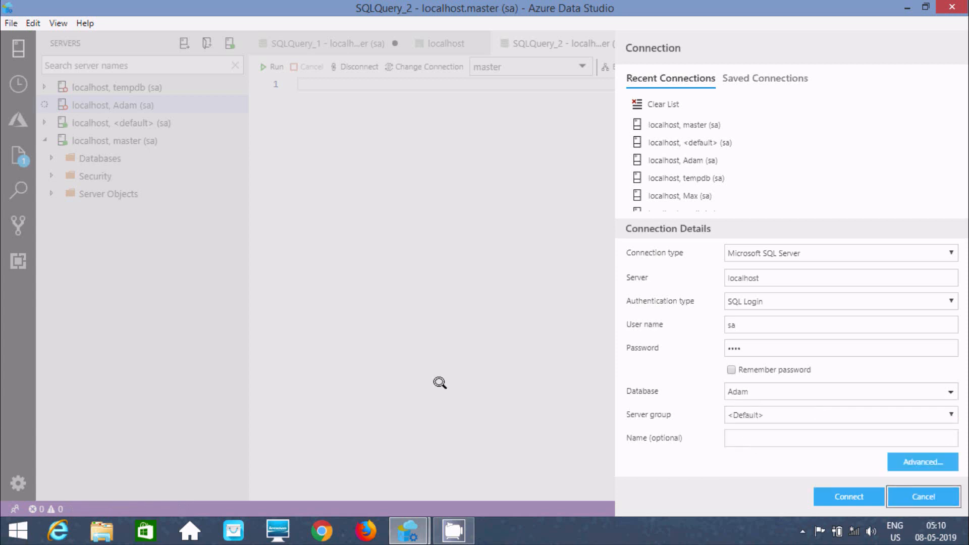
mouse_move(892, 484)
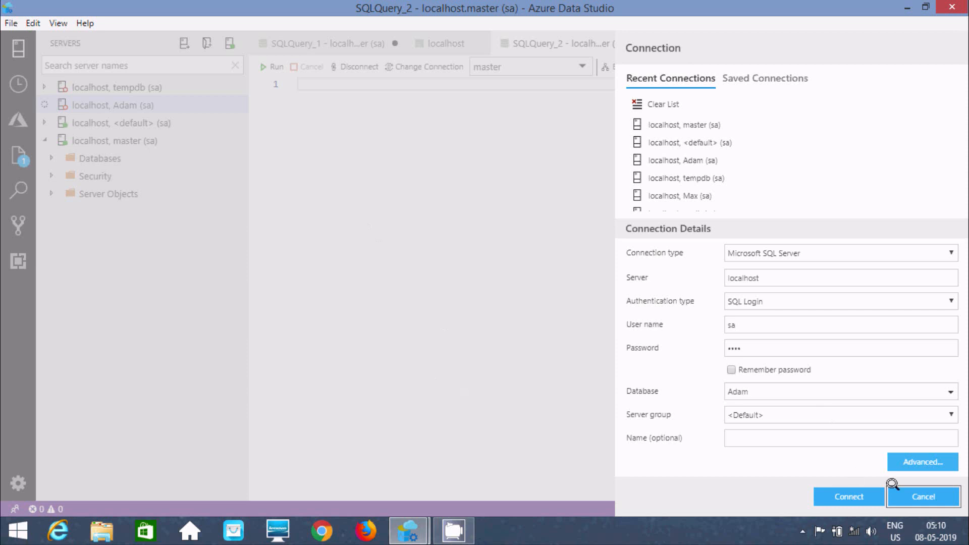
click(923, 497)
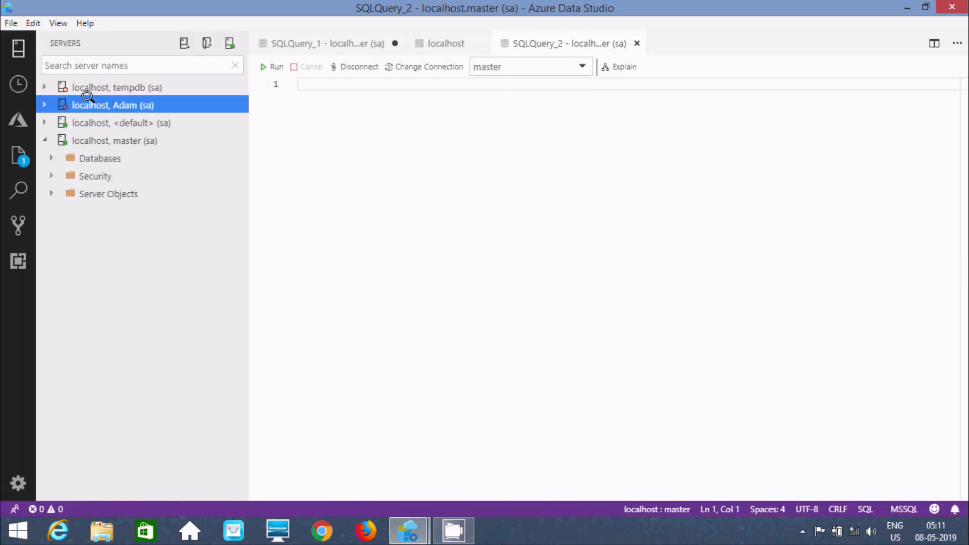
Insert the drop-database snippet, replace the DatabaseName placeholders with x, and run it
click(115, 140)
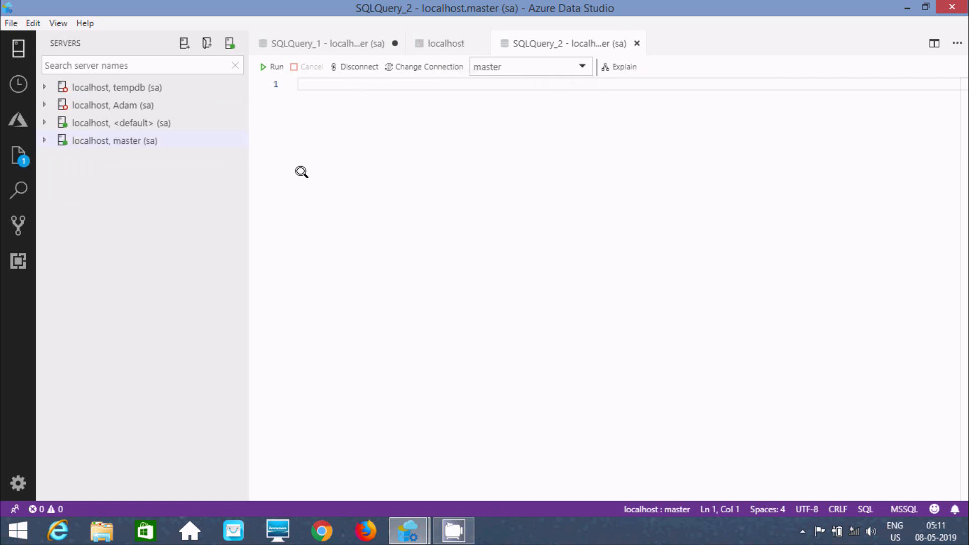
text(drop)
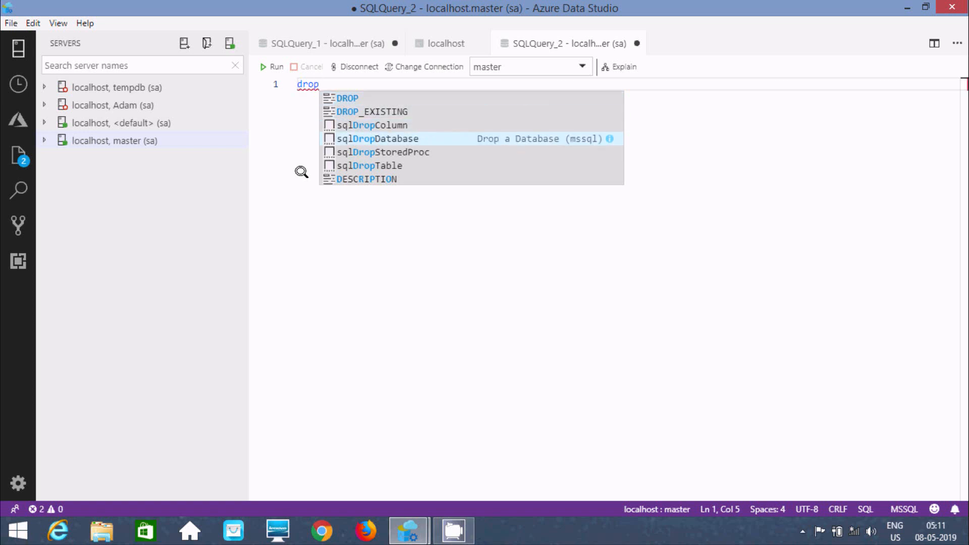
click(377, 139)
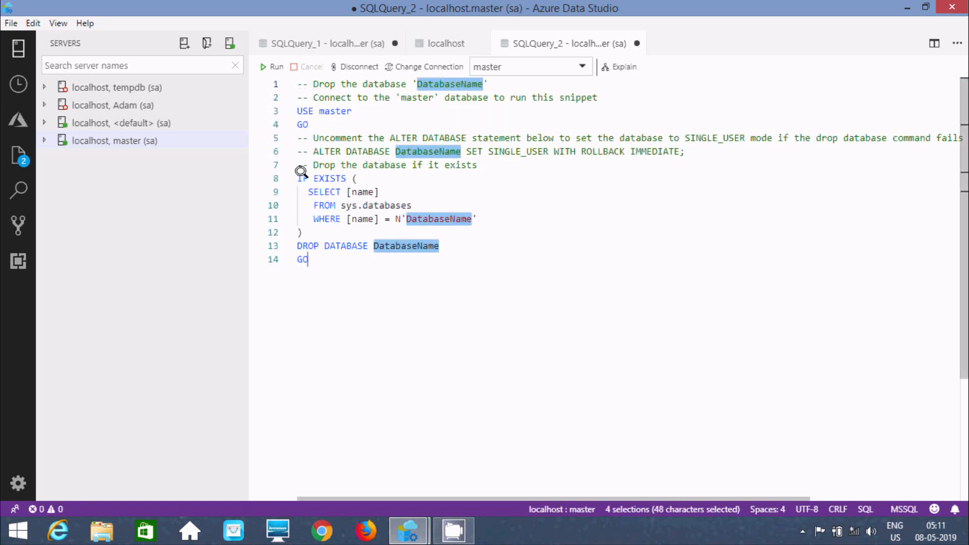
text(x)
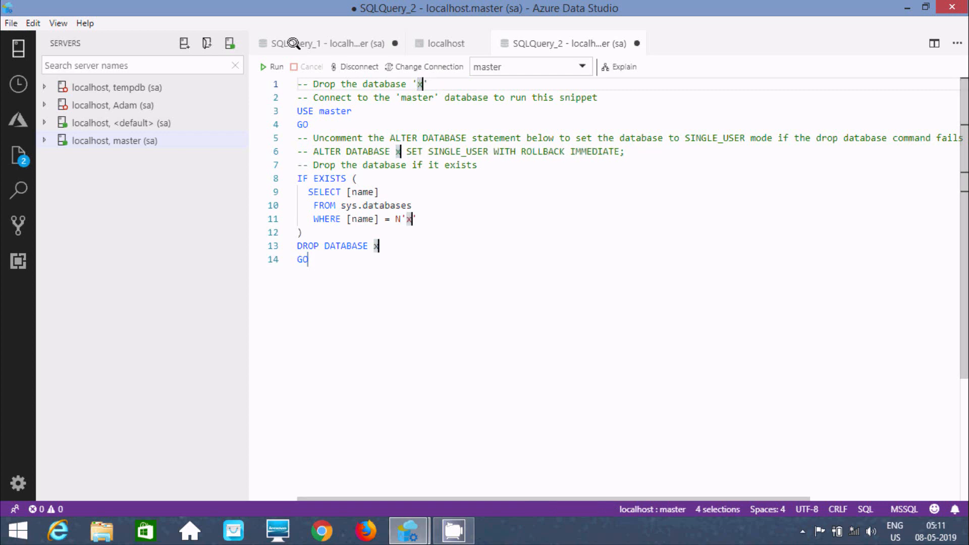
click(275, 66)
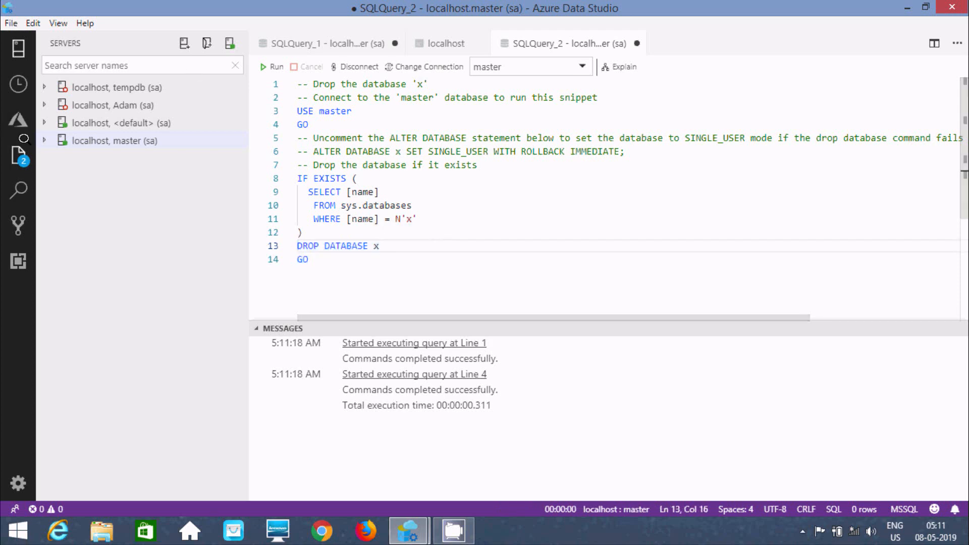
Expand the localhost master connection and bring up its context menu
click(114, 140)
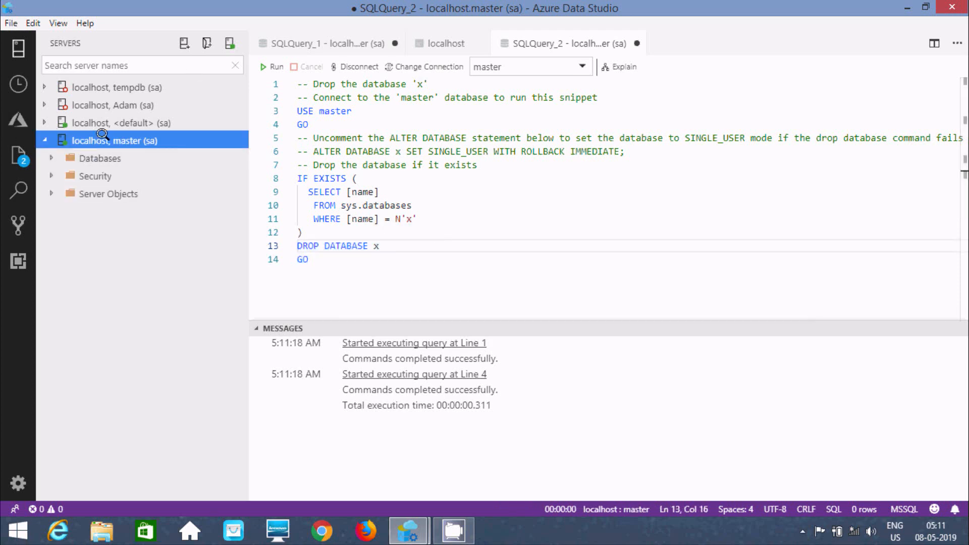
mouse_move(114, 140)
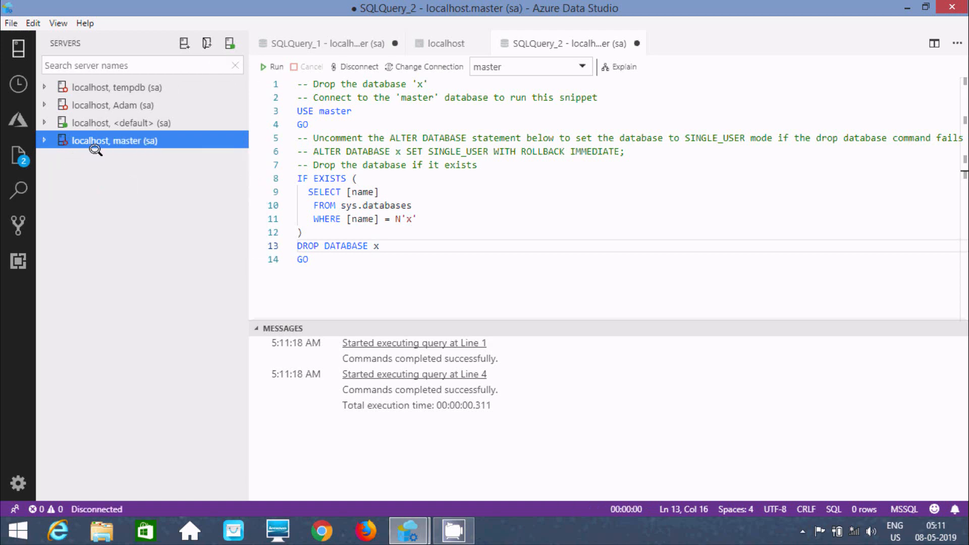
right_click(114, 141)
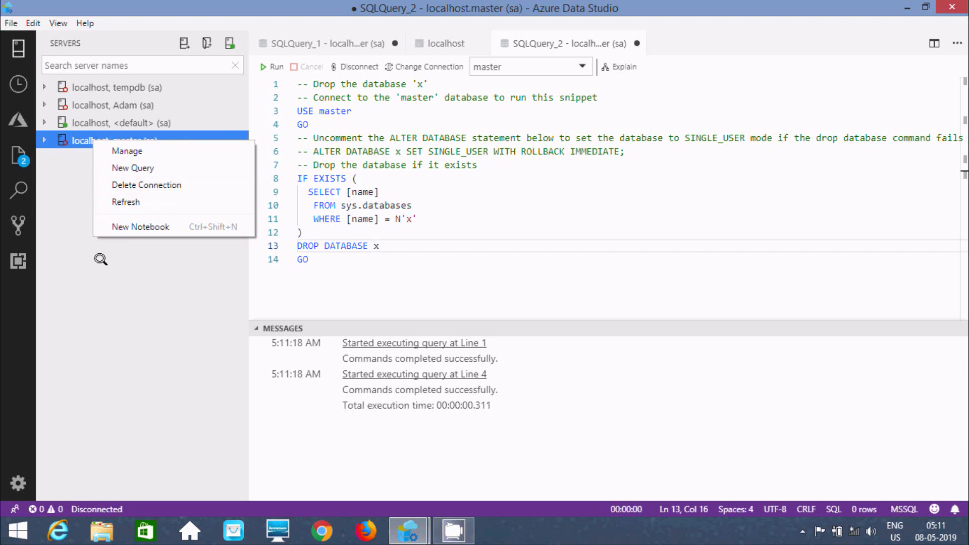
Enter server localhost, user sa and password, keeping the default database
click(132, 168)
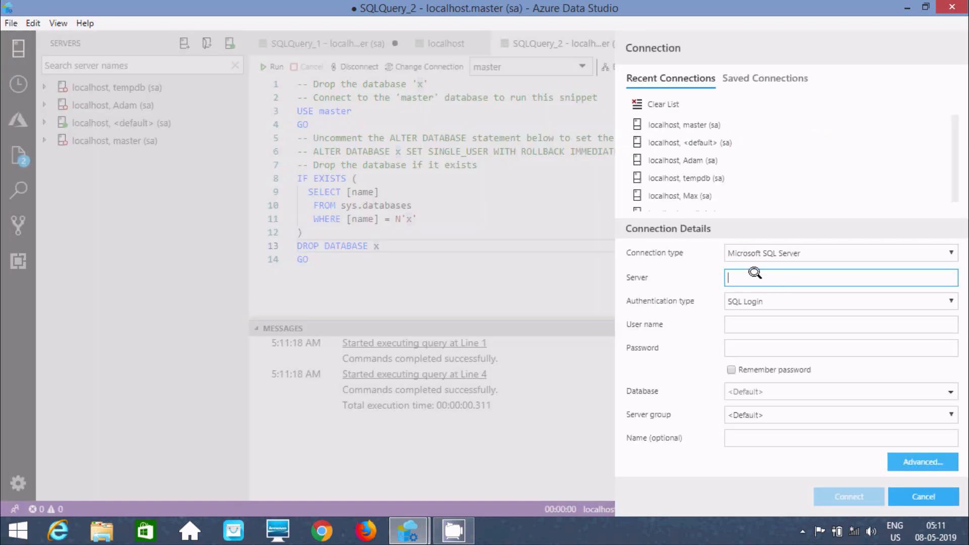
text(localhos)
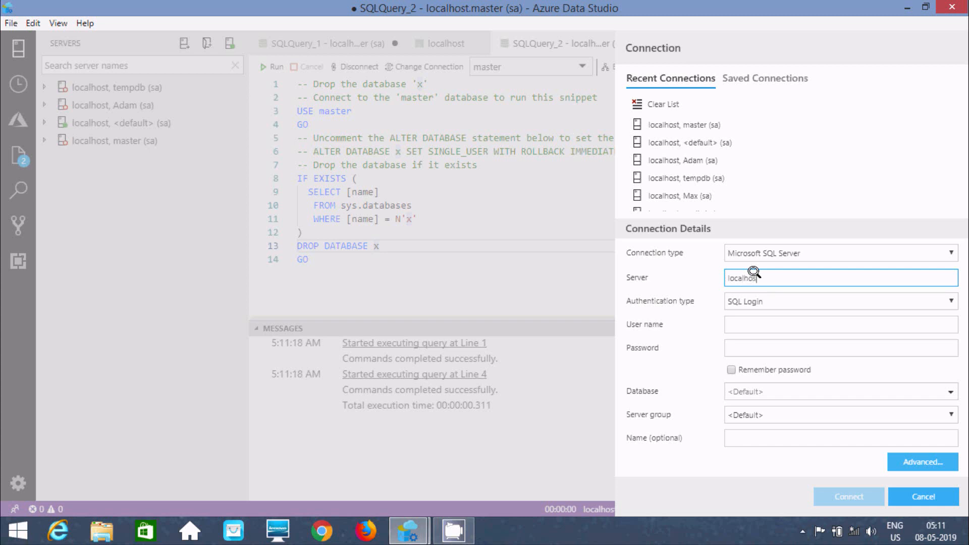
click(839, 325)
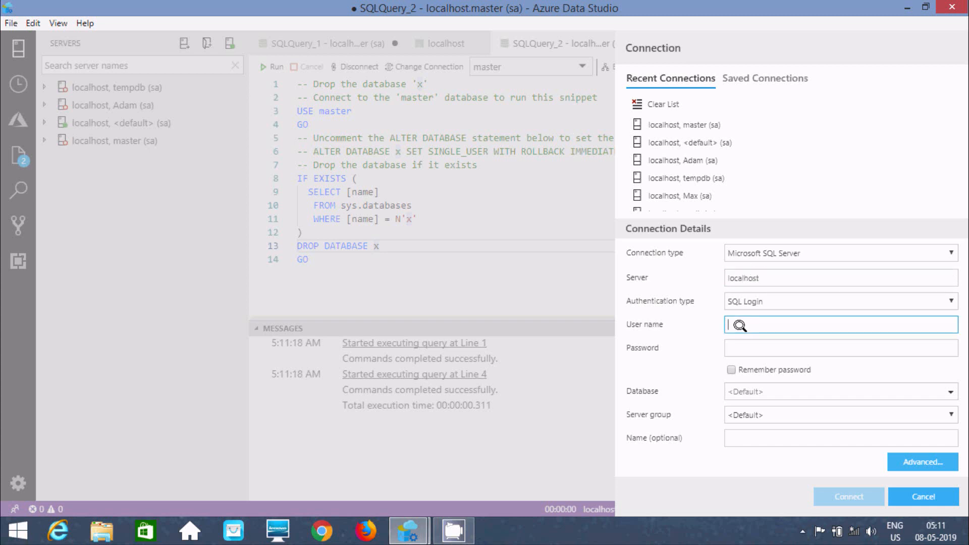
text(a)
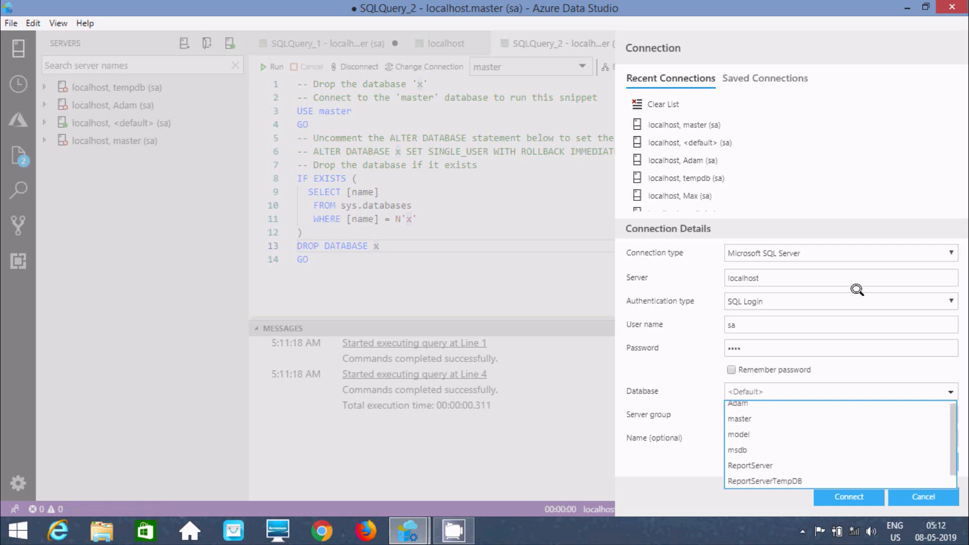
click(840, 392)
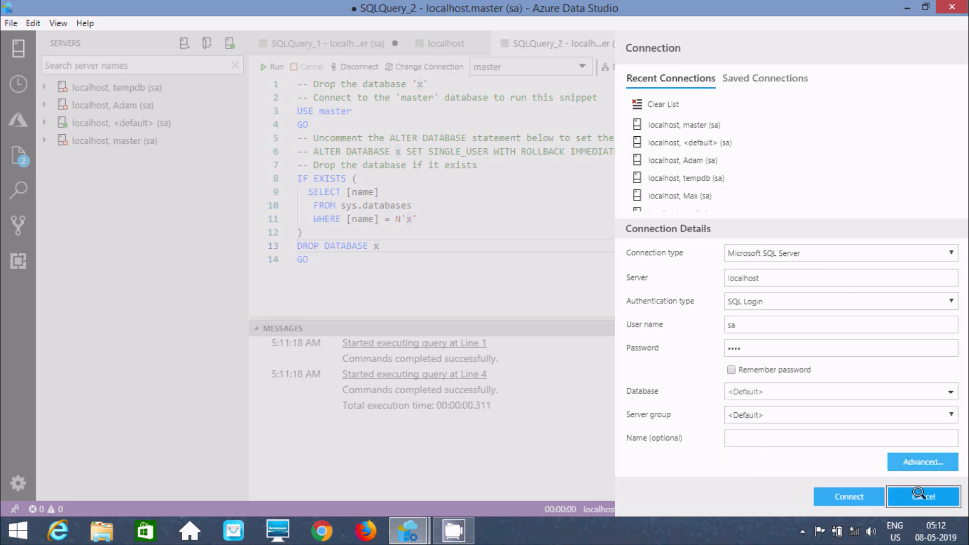
Cancel the connection form, expand Adam's Tables, discard SQLQuery_2, and return to SQLQuery_1
click(923, 496)
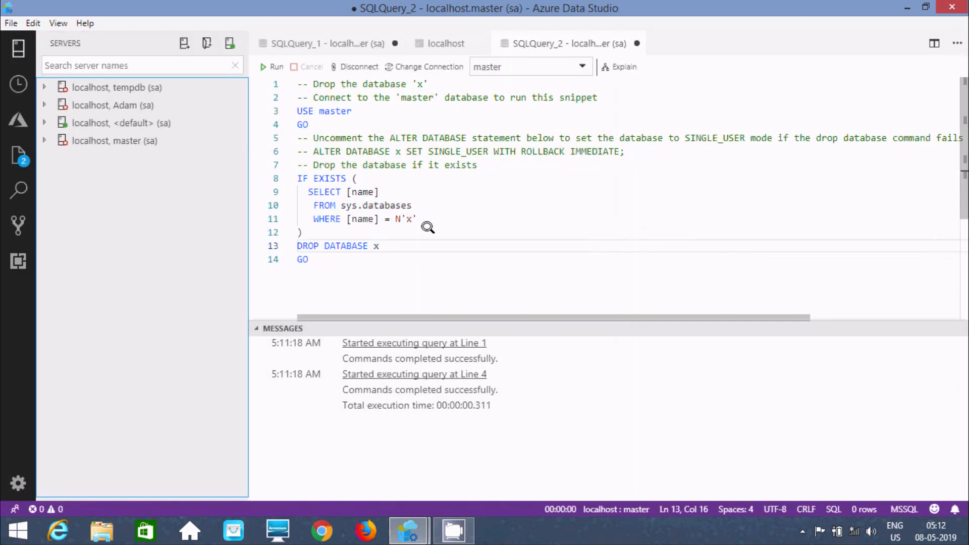
mouse_move(439, 179)
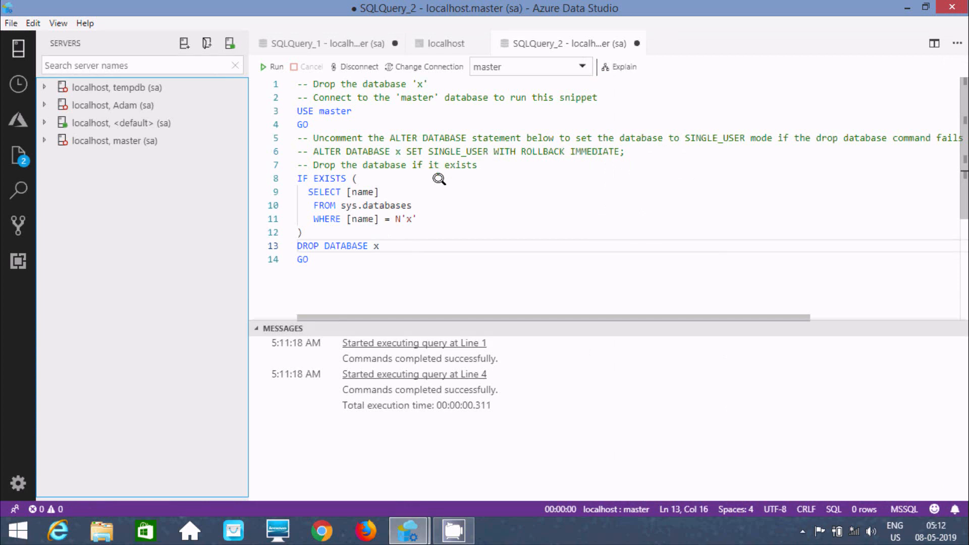
mouse_move(428, 245)
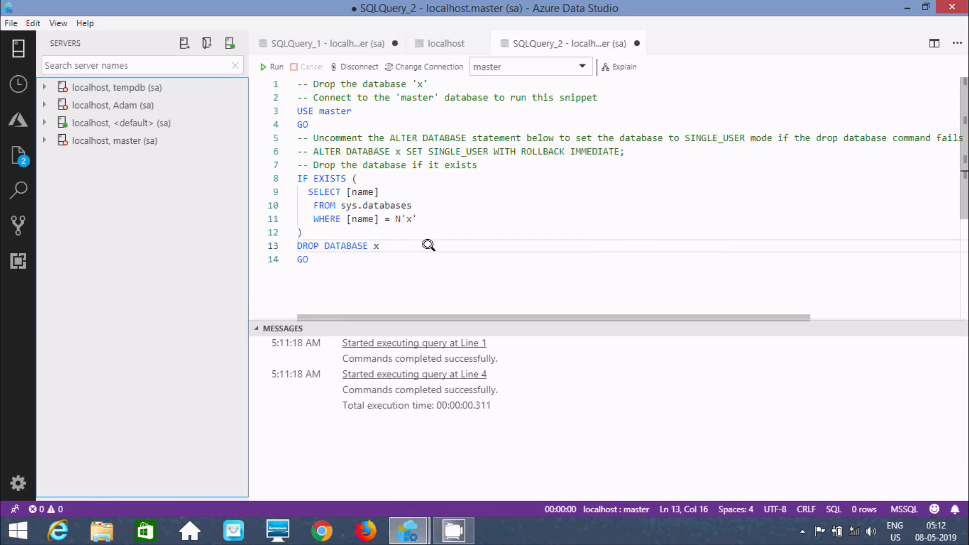
click(121, 122)
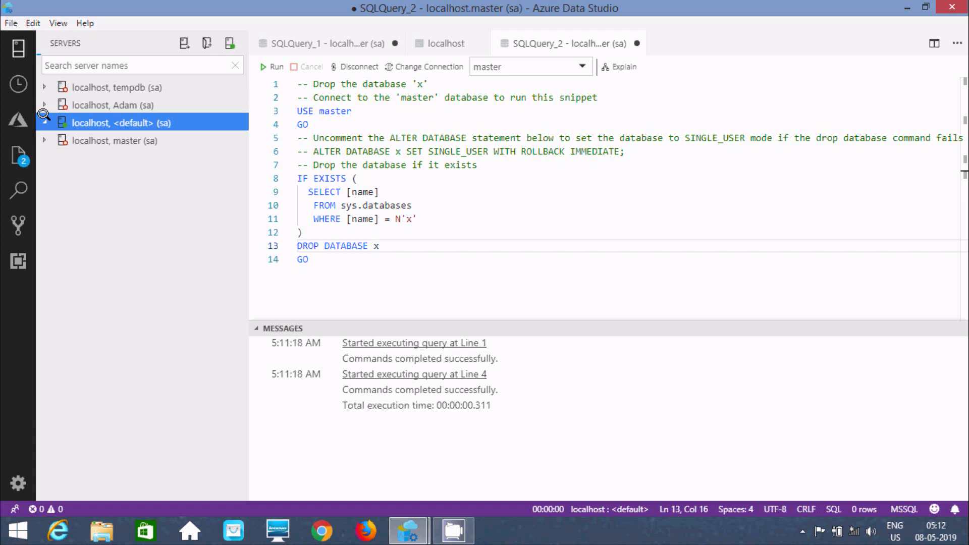
click(45, 122)
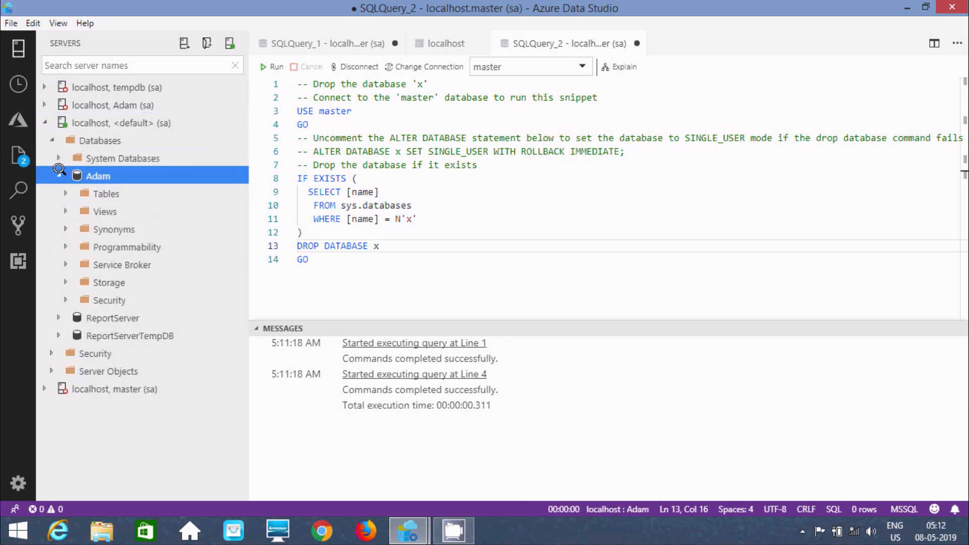
click(105, 194)
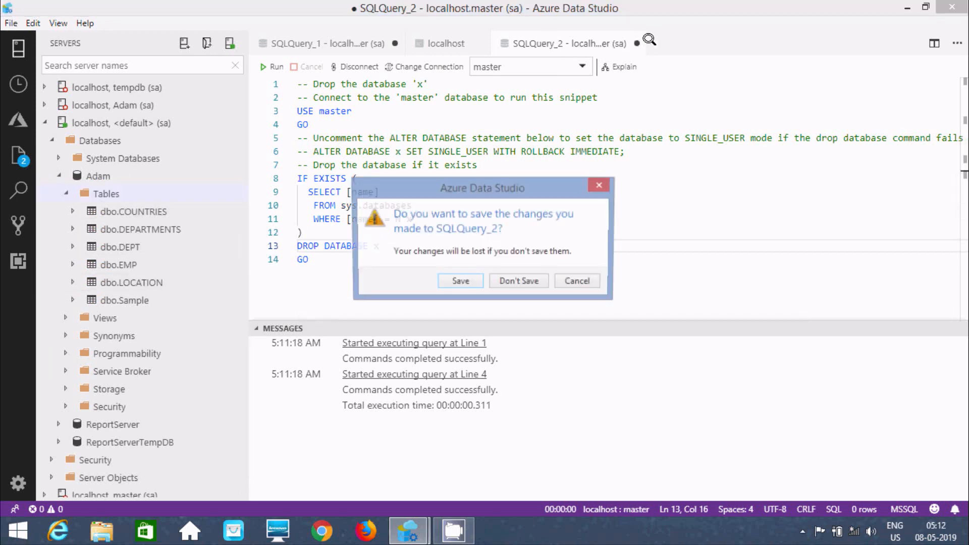
click(518, 281)
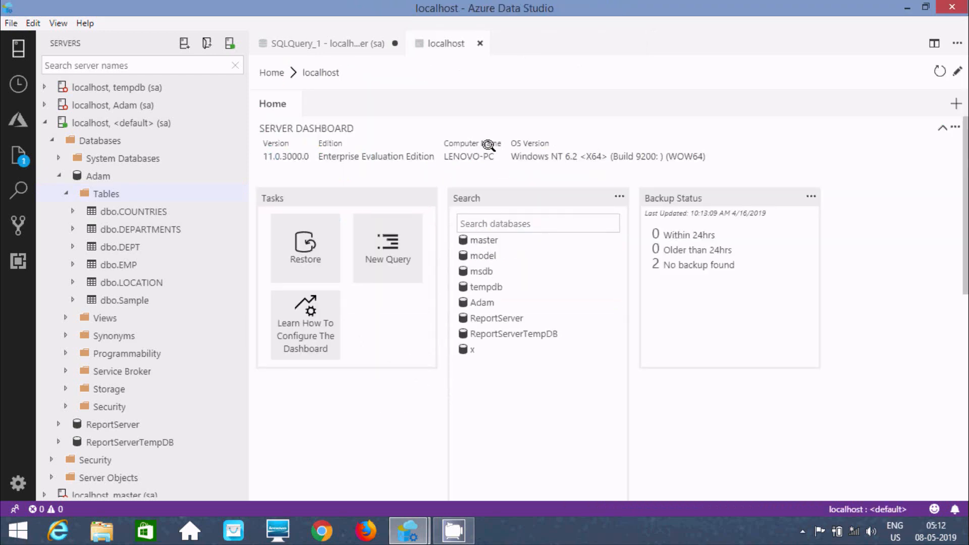
click(303, 44)
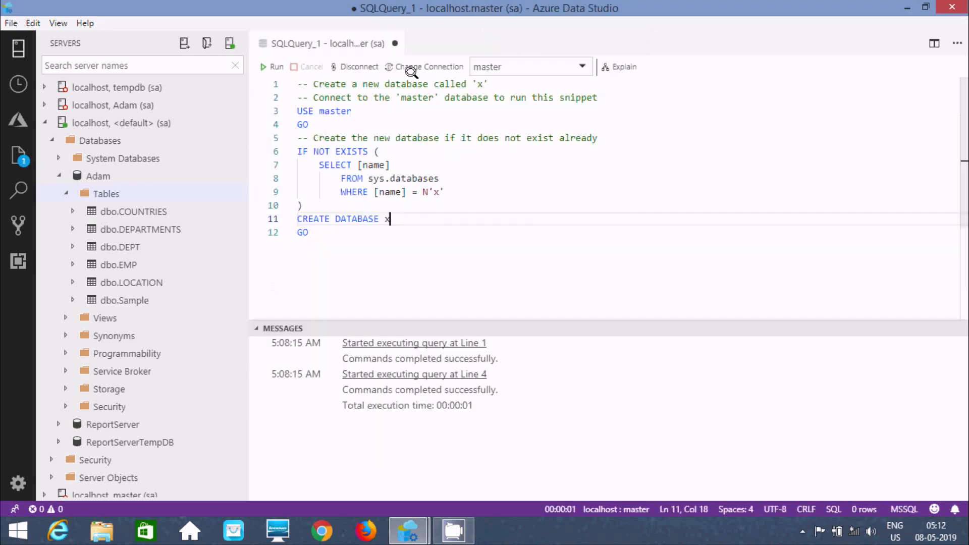
mouse_move(122, 158)
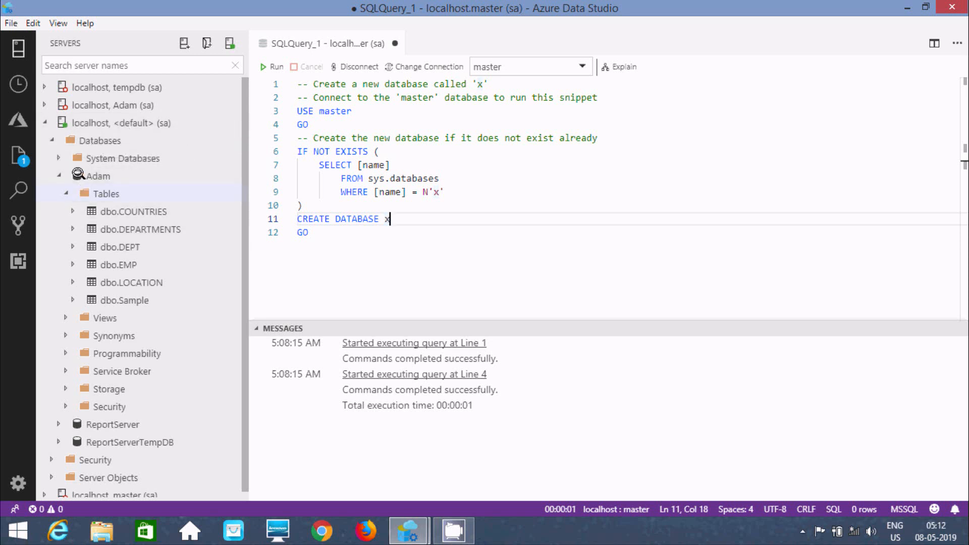
Insert the drop-table snippet with table name Sample and run it
click(311, 233)
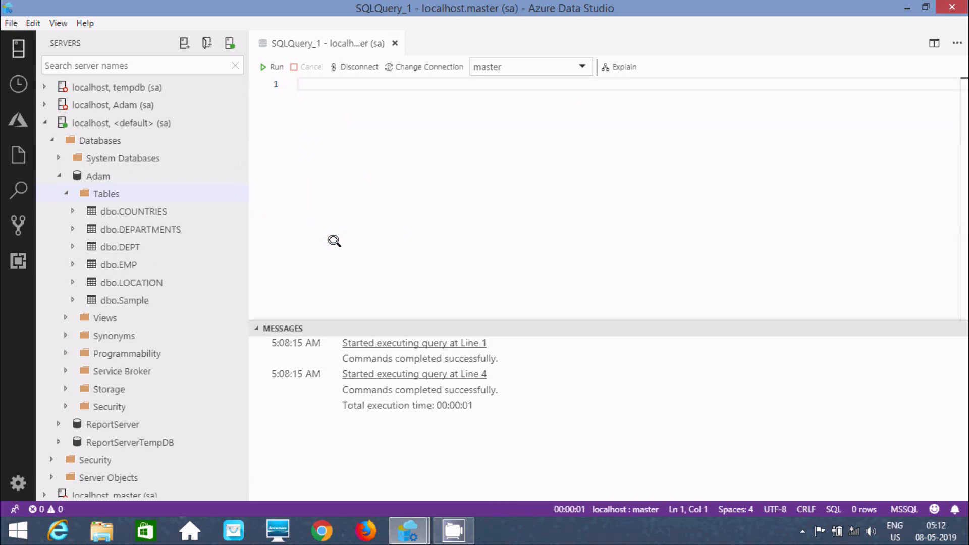
text(Dro)
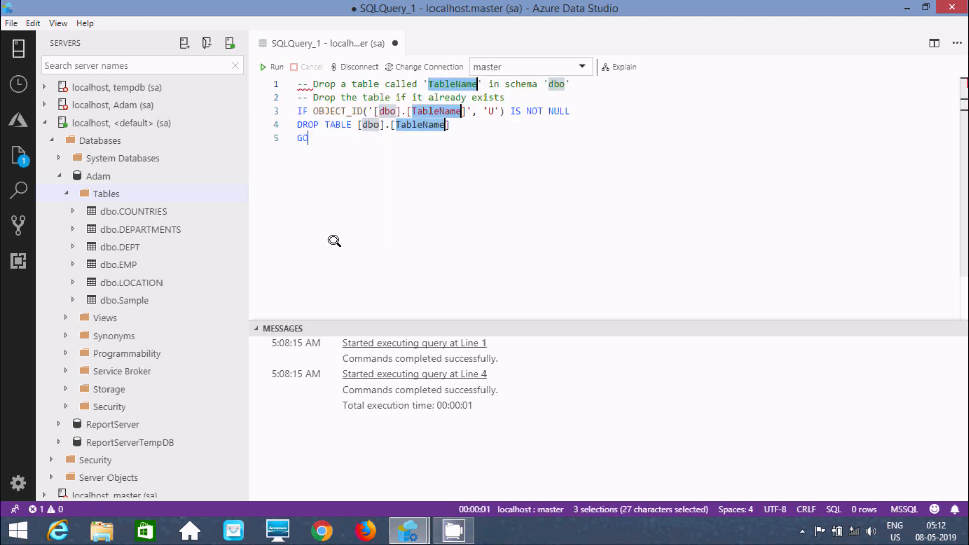
key(Delete)
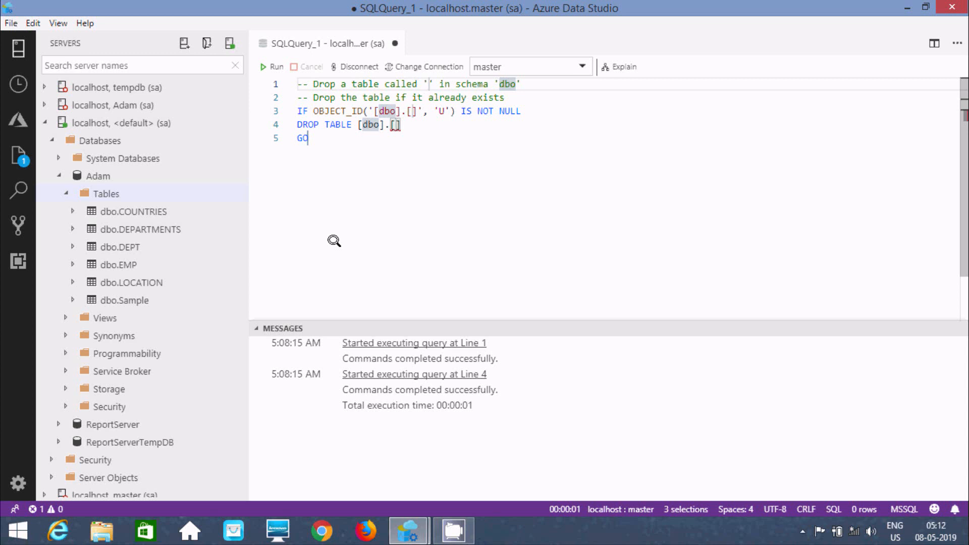
text(Sample)
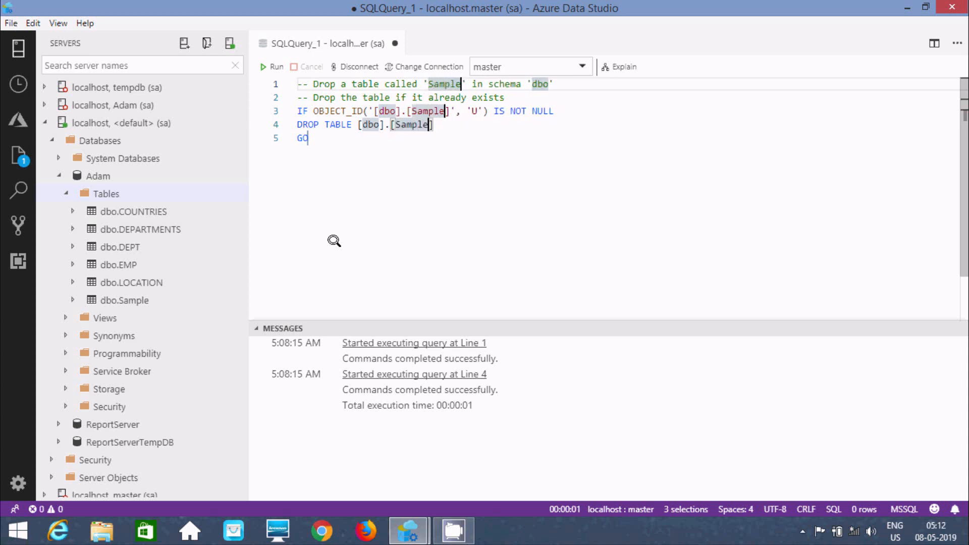
mouse_move(273, 57)
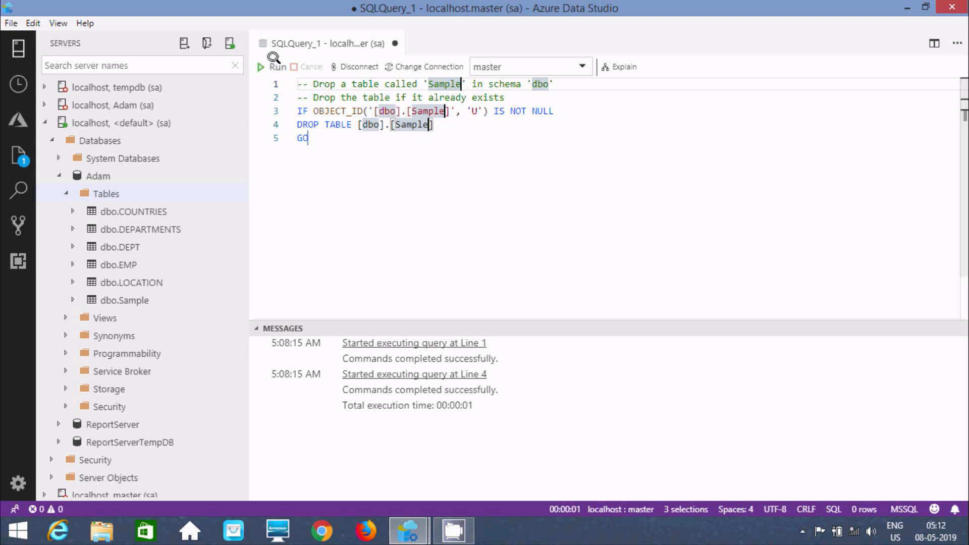
click(276, 67)
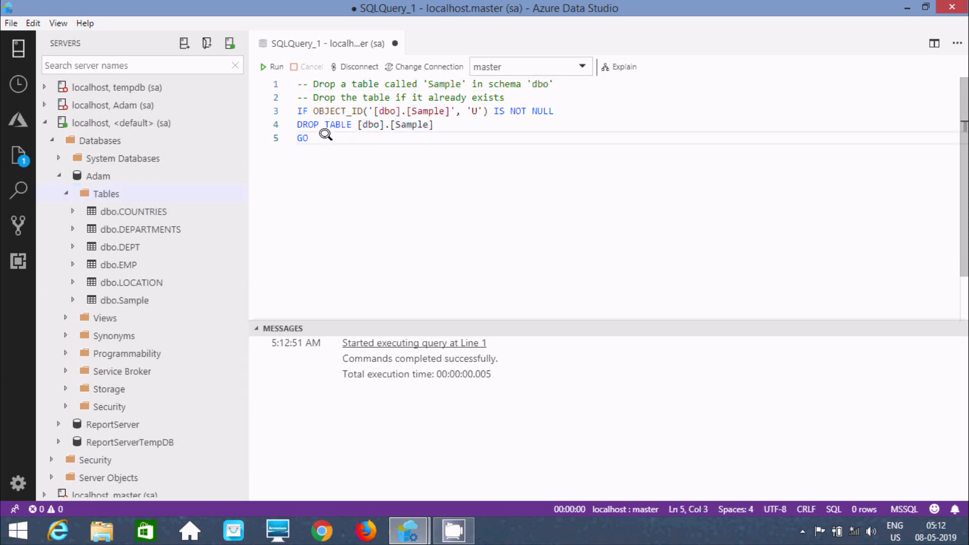
Re-run the Sample drop against database Adam and refresh Adam's table list
key(ctrl+a)
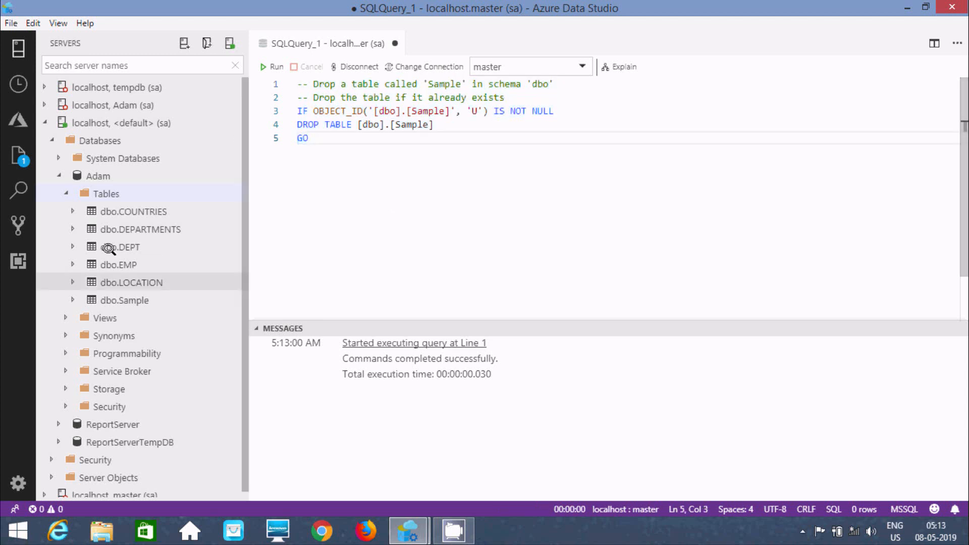
right_click(106, 193)
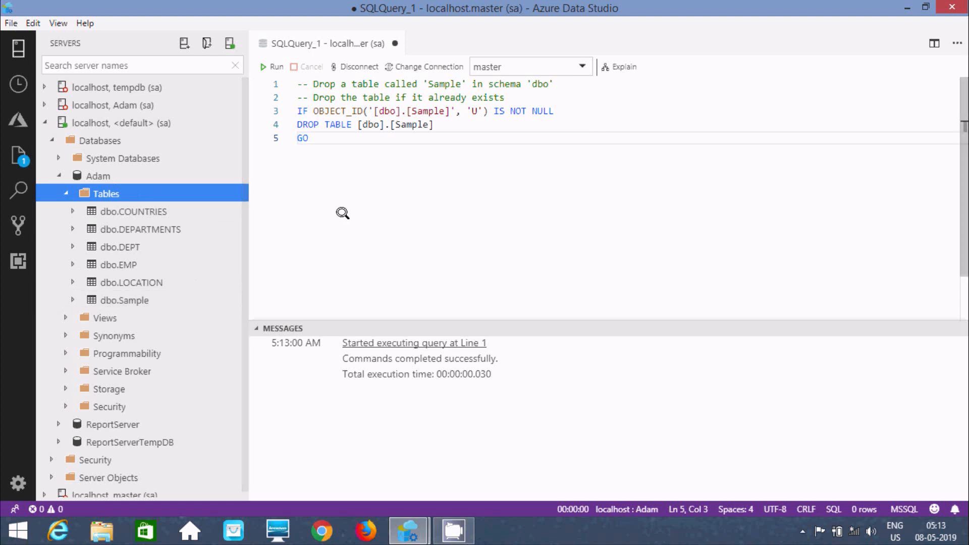
click(526, 66)
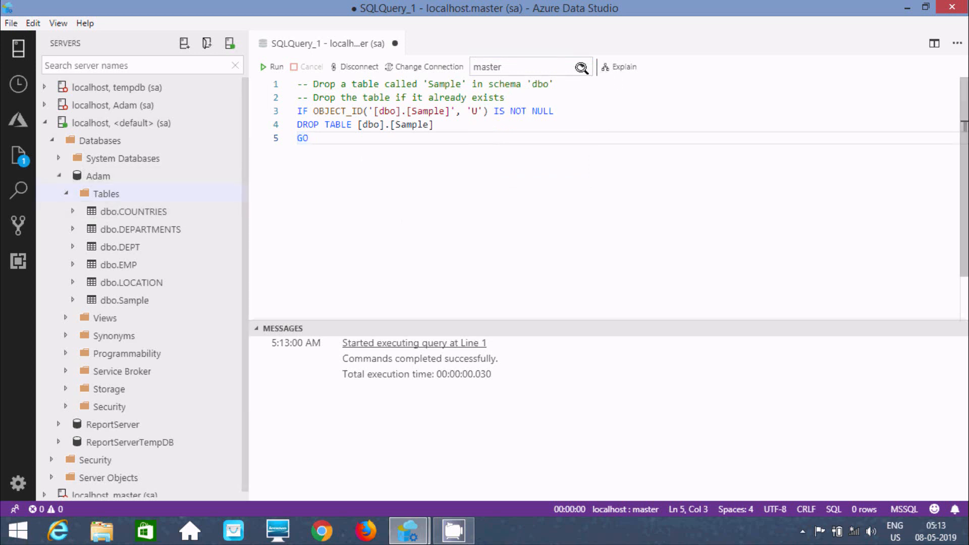
click(529, 67)
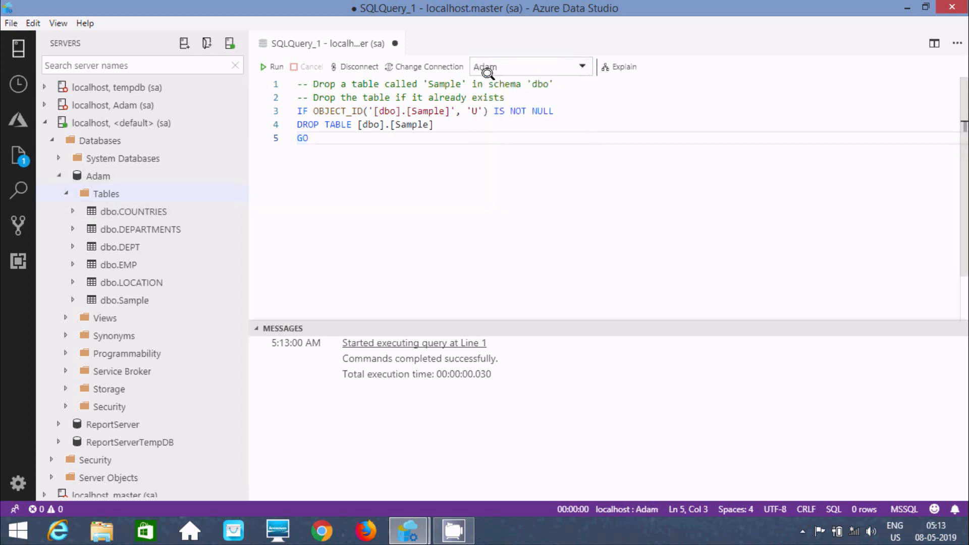
drag(297, 97, 308, 138)
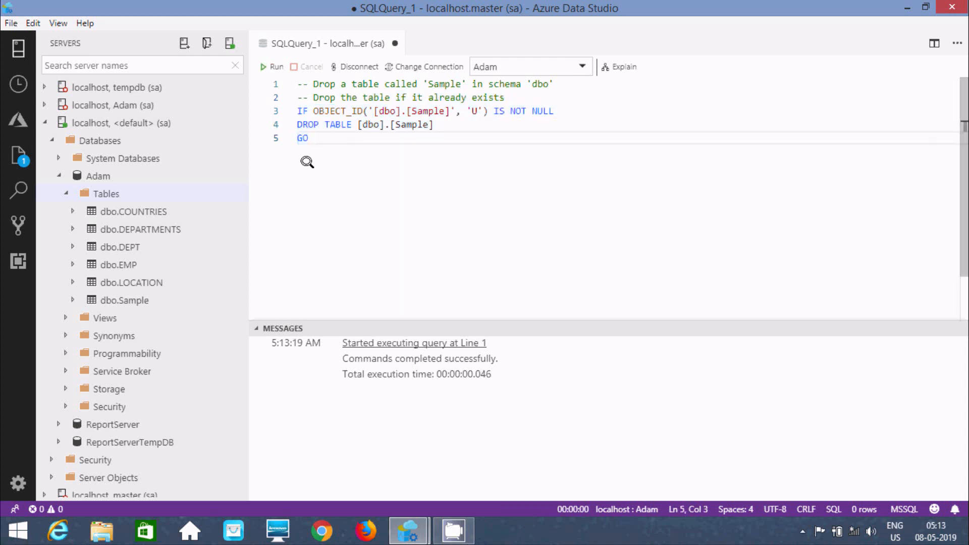
right_click(107, 193)
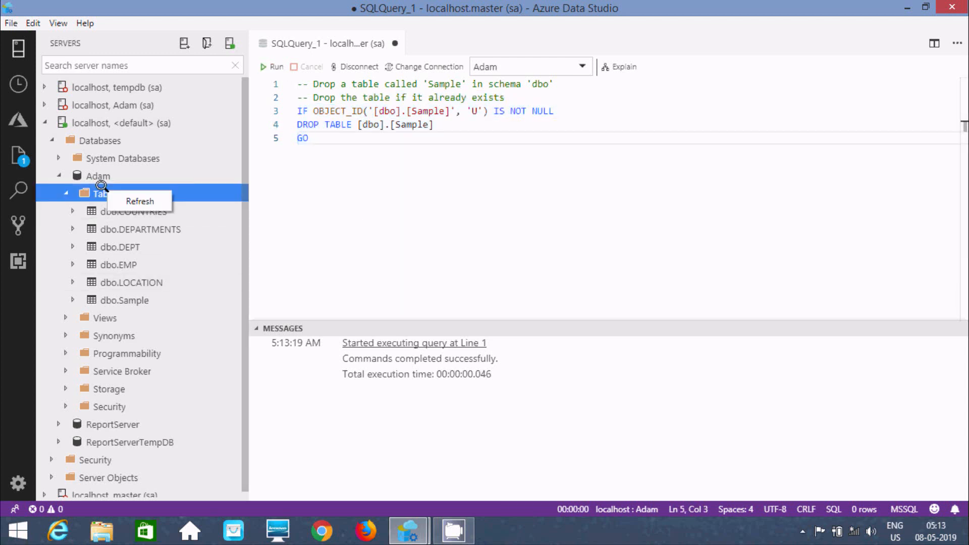
click(140, 201)
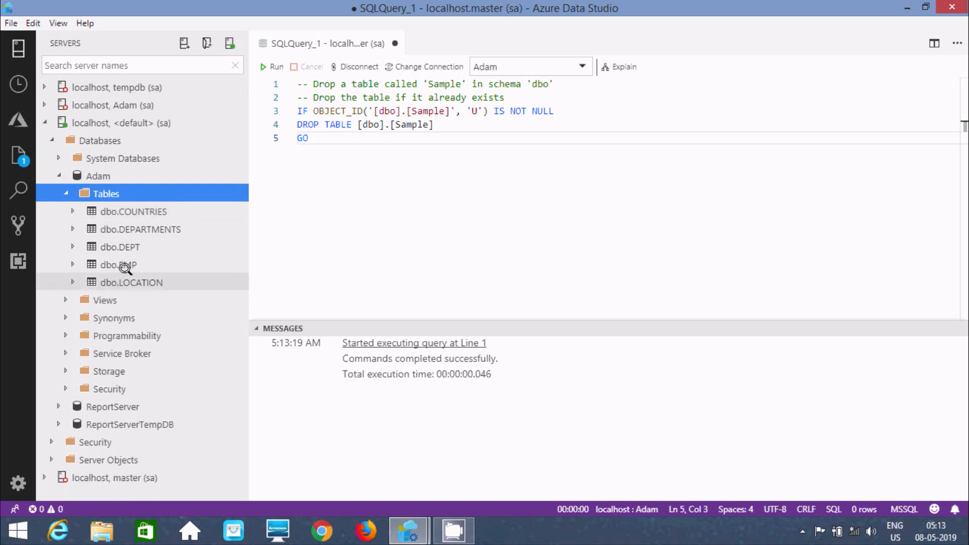
mouse_move(132, 282)
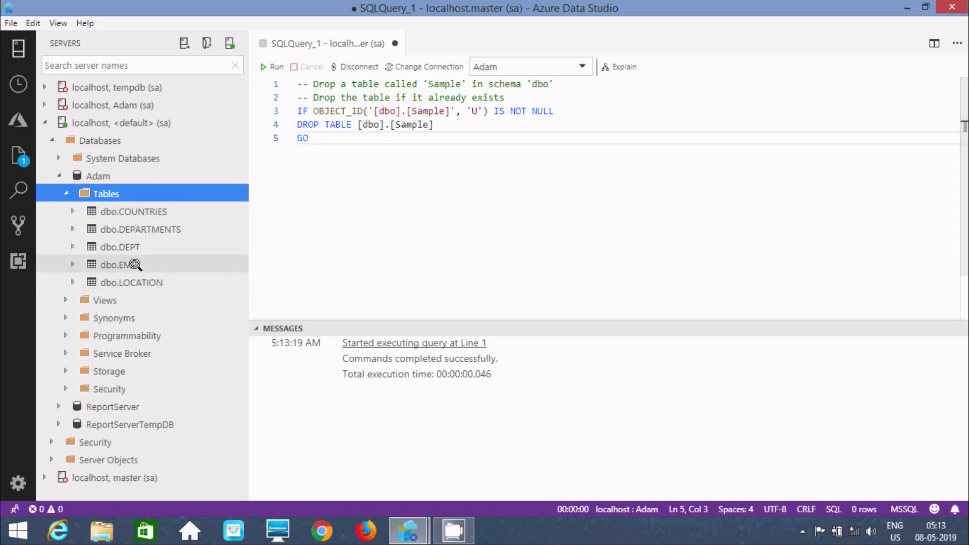
Generate a Script as Drop for dbo.LOCATION from the Servers tree
right_click(131, 283)
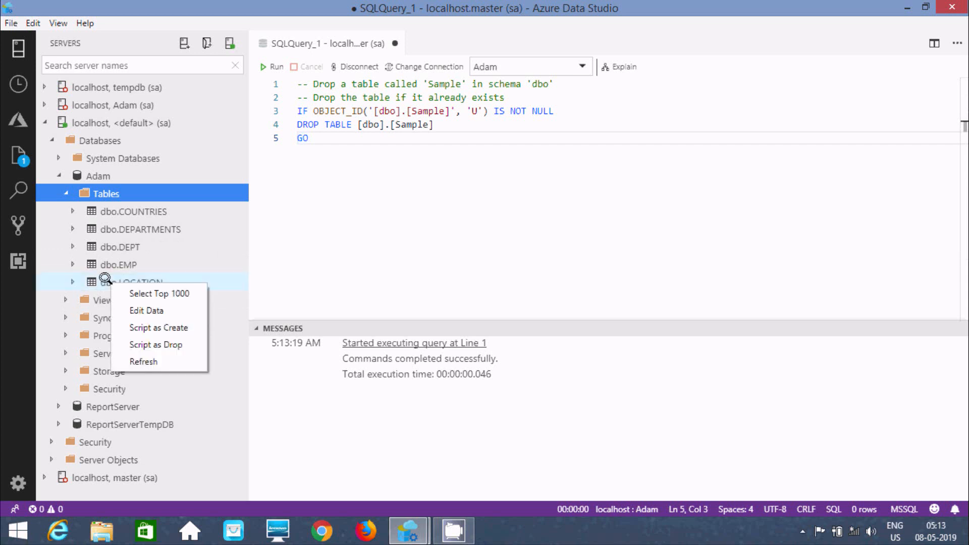
mouse_move(158, 345)
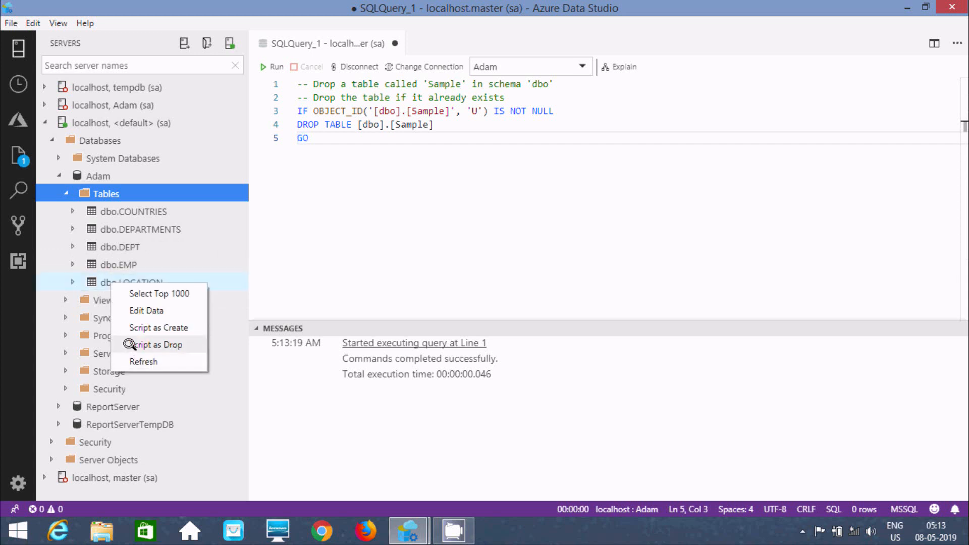
click(158, 344)
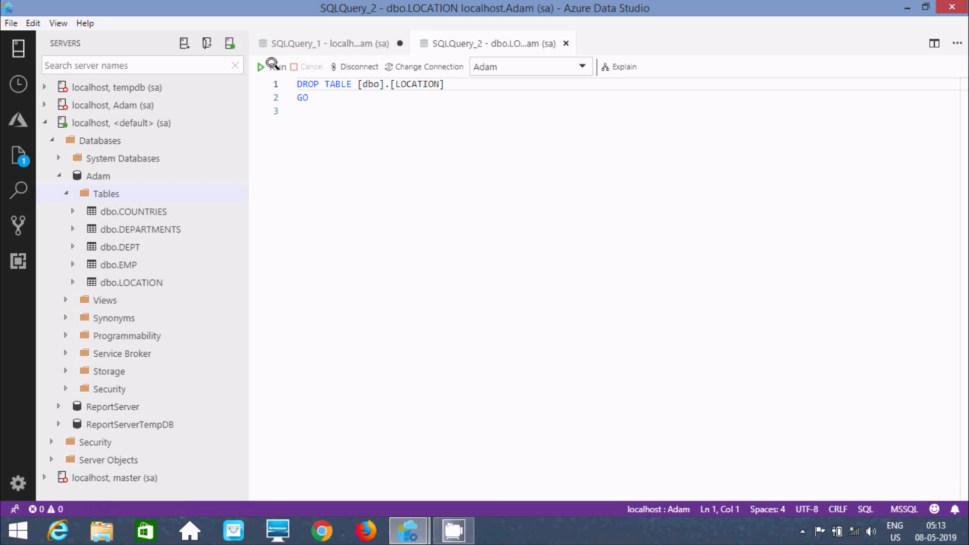
Run DROP TABLE [dbo].[LOCATION] in SQLQuery_2
click(262, 66)
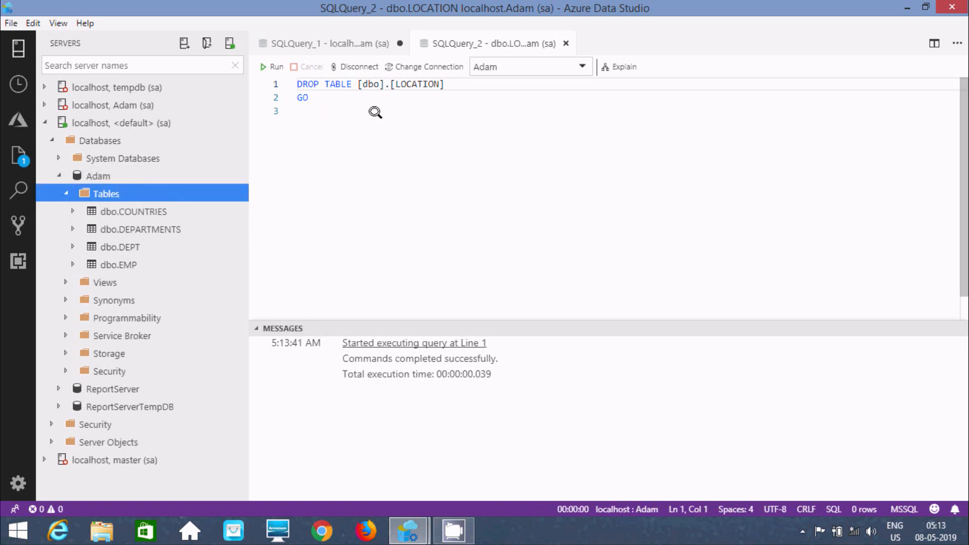
mouse_move(383, 115)
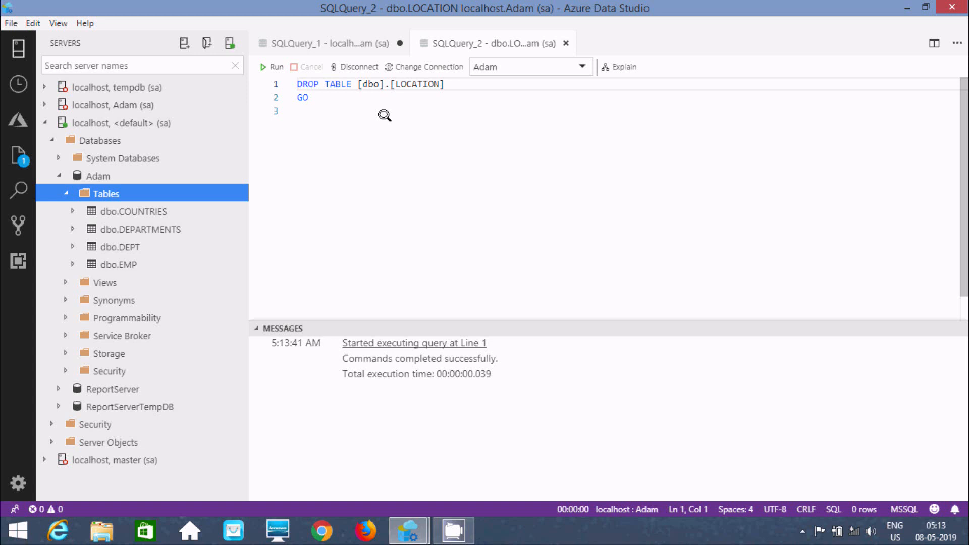
mouse_move(380, 109)
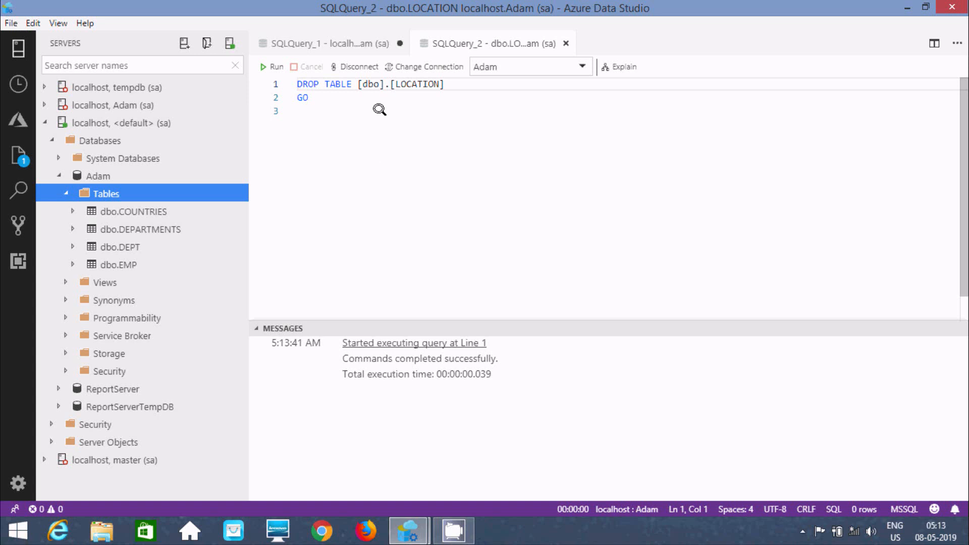
mouse_move(328, 111)
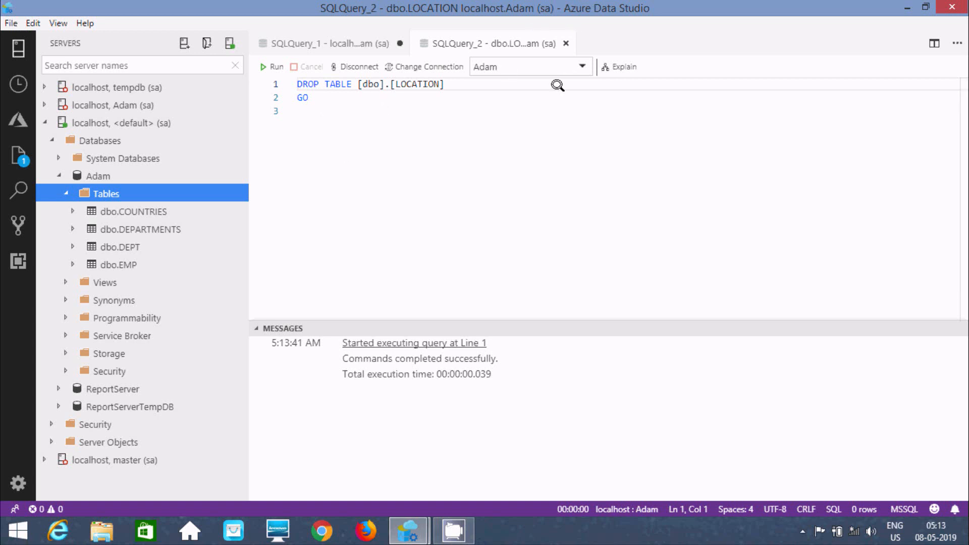
mouse_move(454, 71)
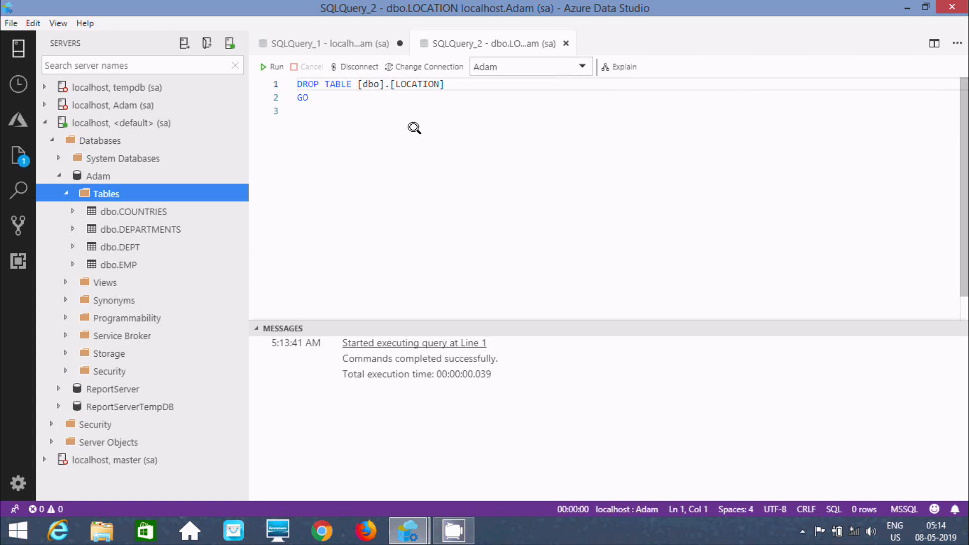
mouse_move(360, 128)
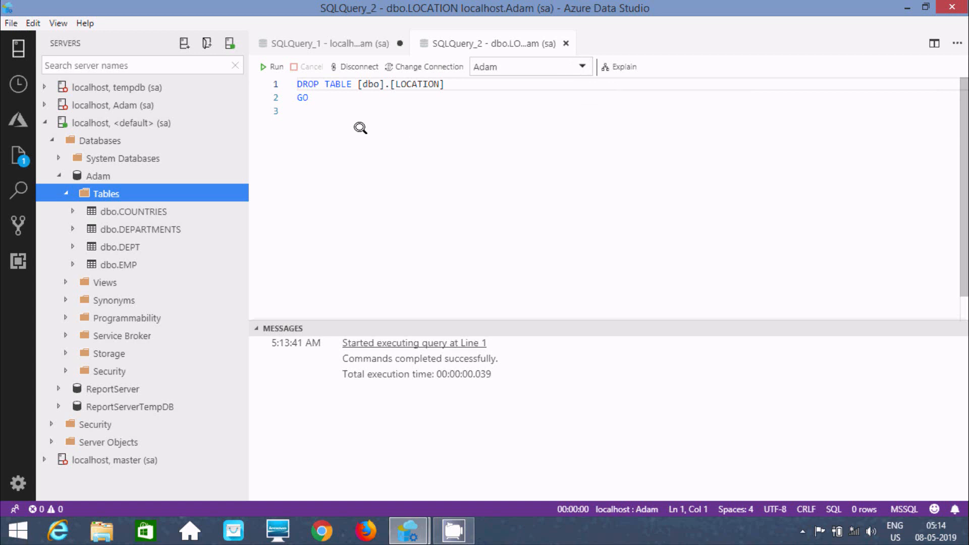